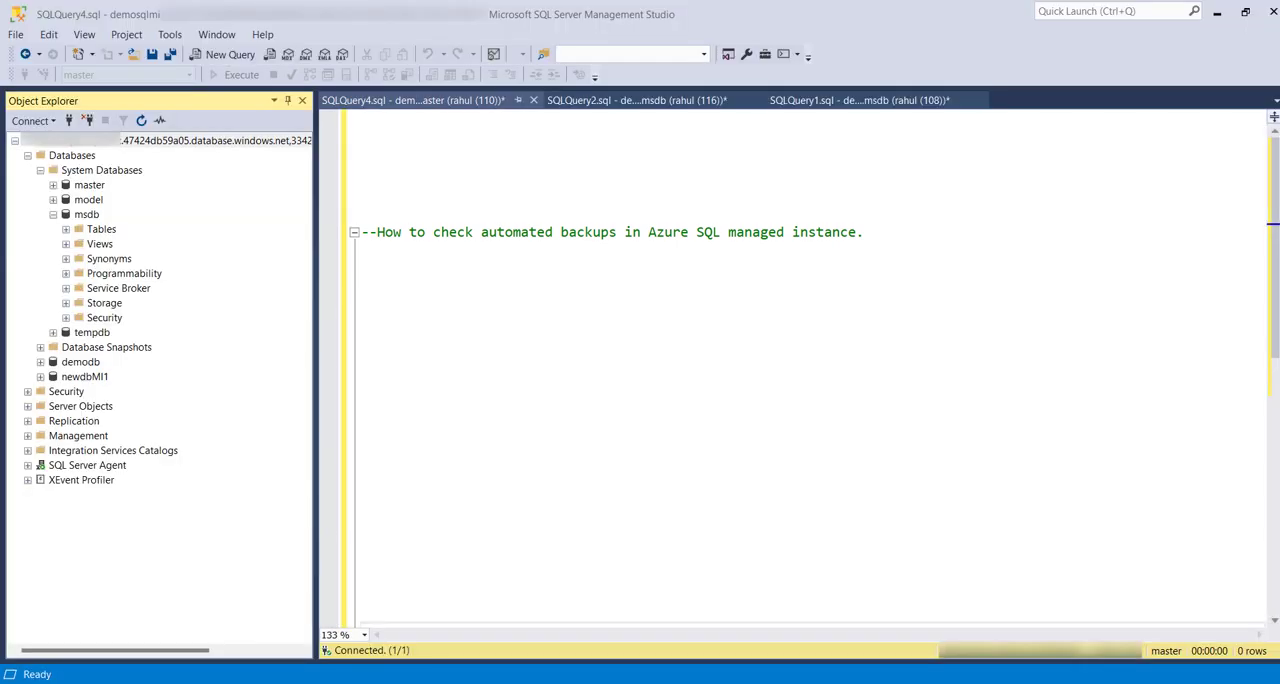
# Step: Switch from SSMS to the Azure portal to view the managed instance's backup retention policies
pyautogui.click(86, 214)
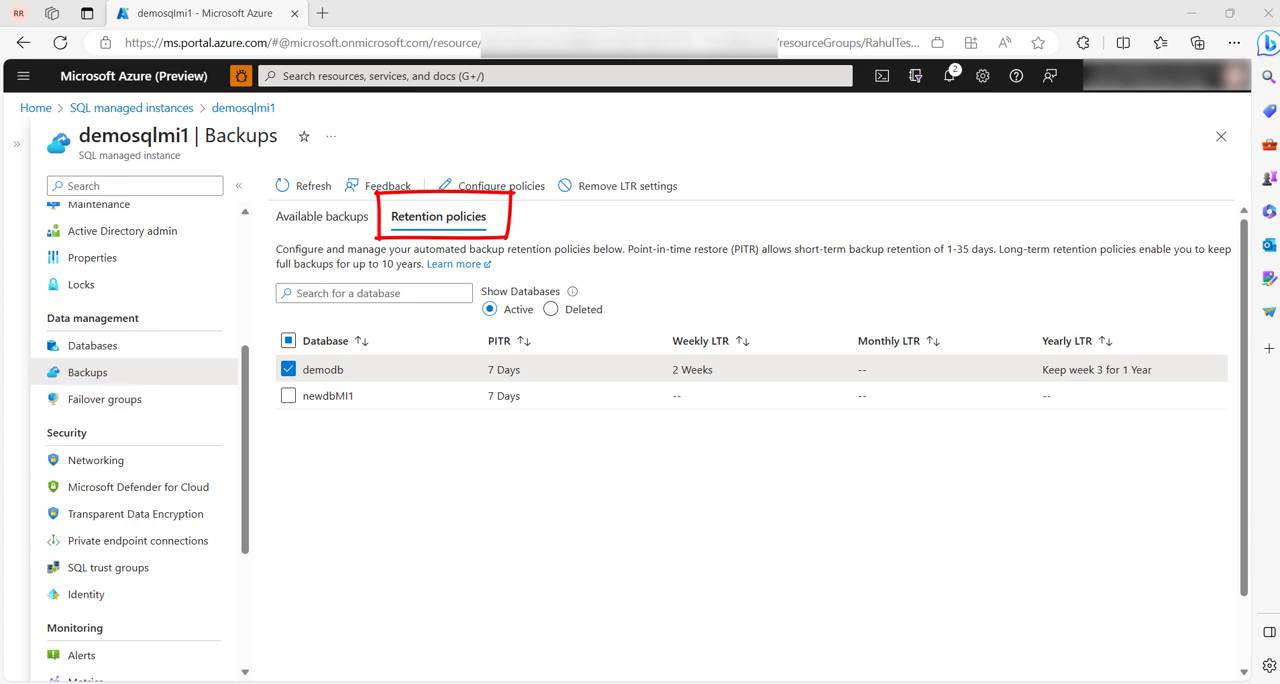
# Step: Configure demodb's policy: PITR 35 days, weekly LTR 2 weeks, yearly LTR 1 year, and apply
pyautogui.click(490, 186)
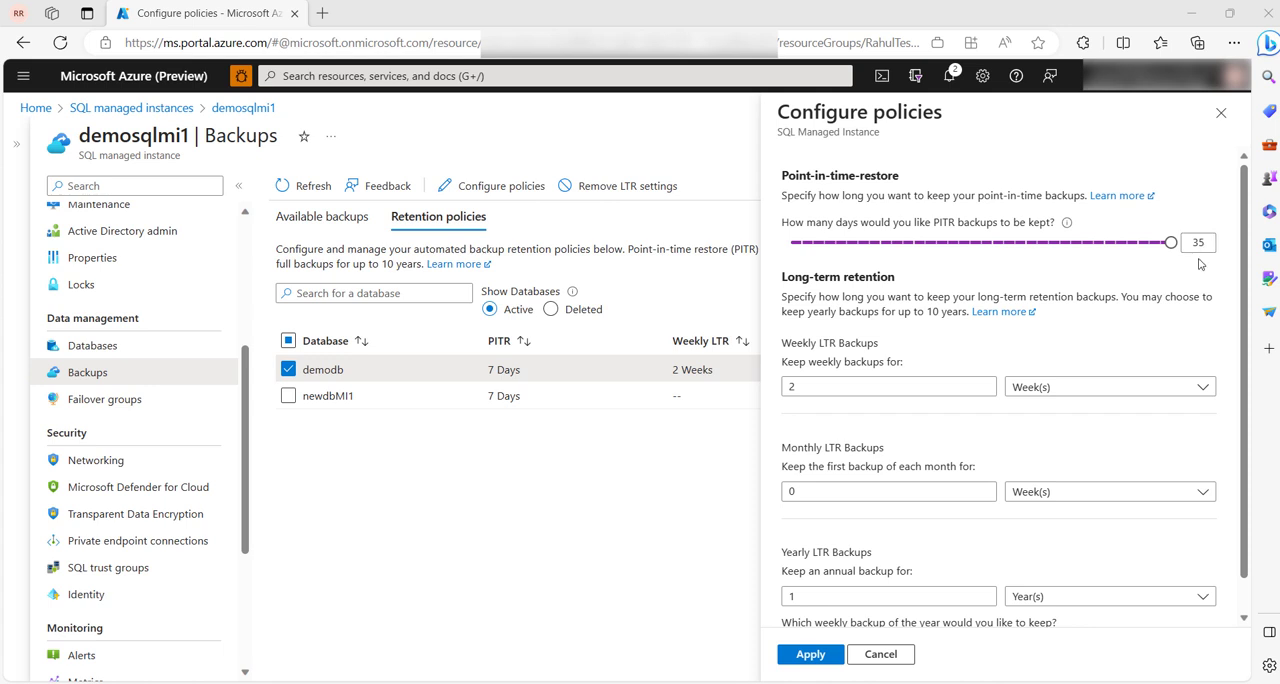
pyautogui.moveTo(1200, 264)
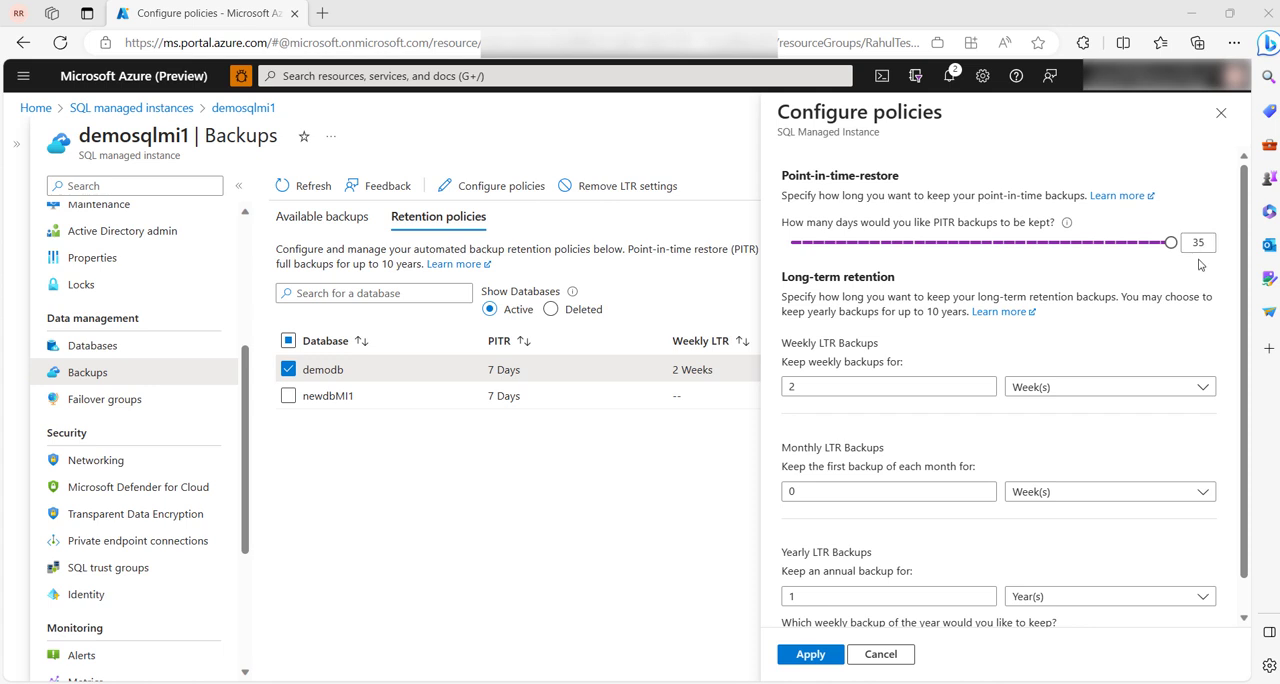
pyautogui.moveTo(1200, 264)
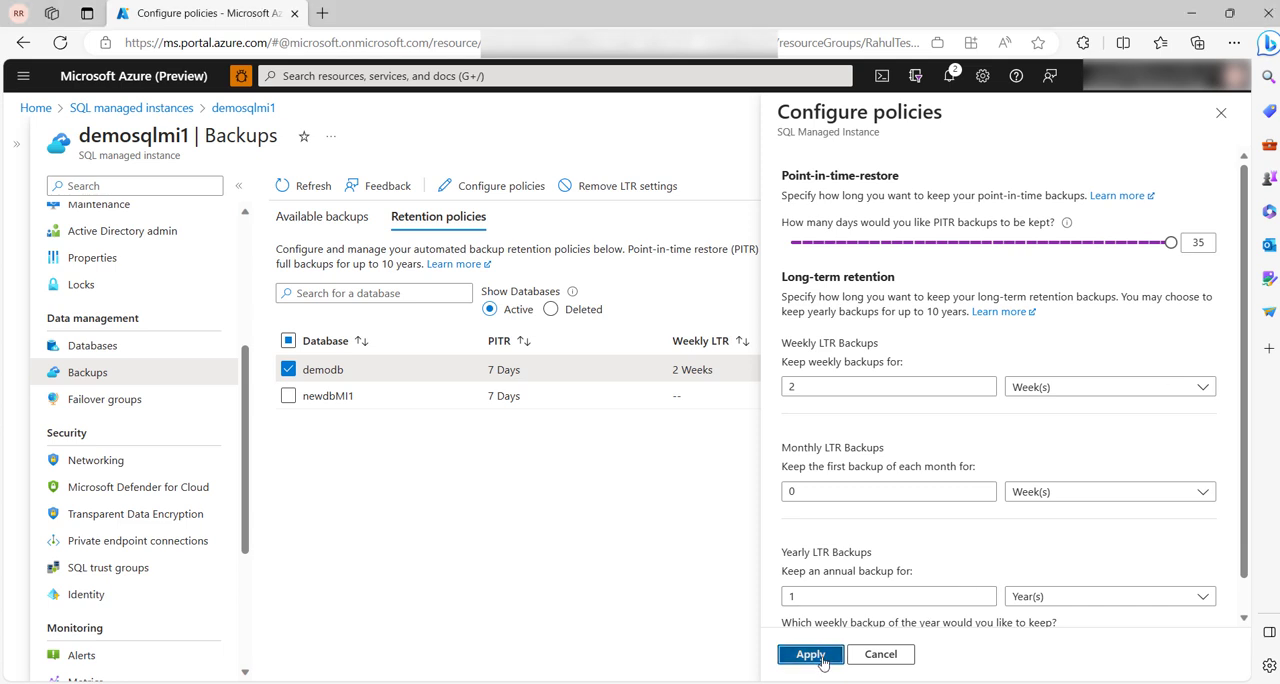
pyautogui.click(810, 652)
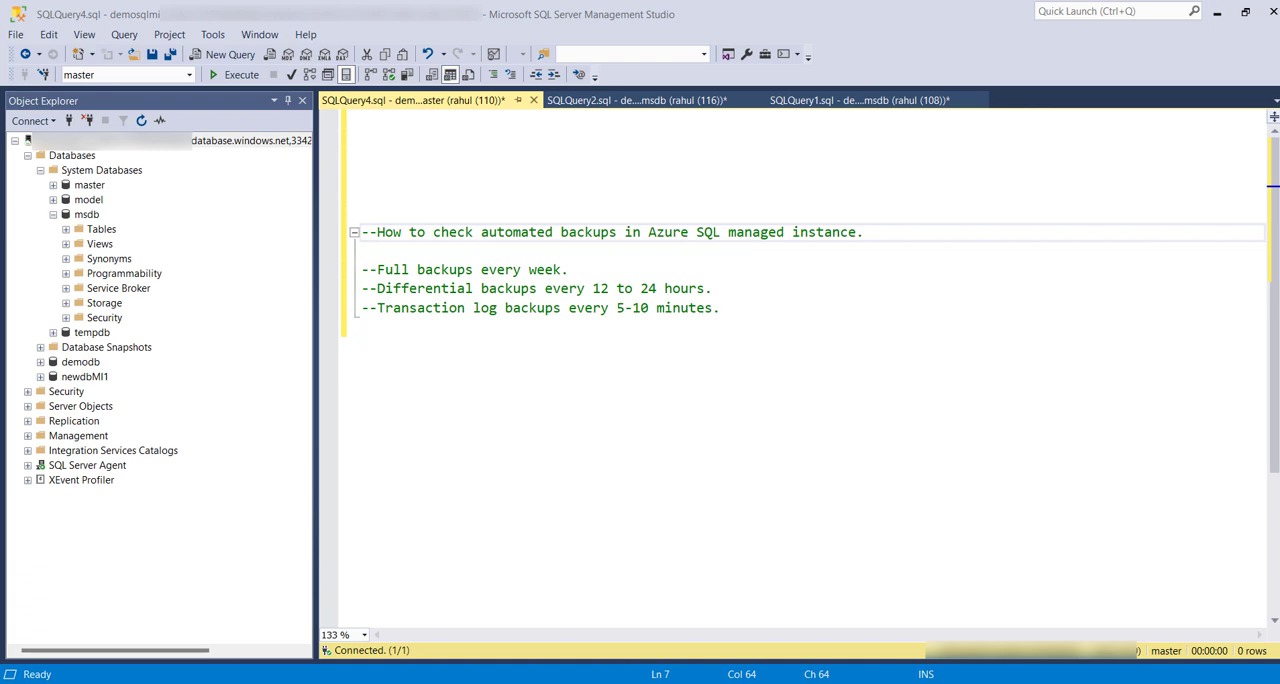
# Step: Run the msdb.backupset full-backup query for demodb in the SQLQuery2 script
pyautogui.click(630, 100)
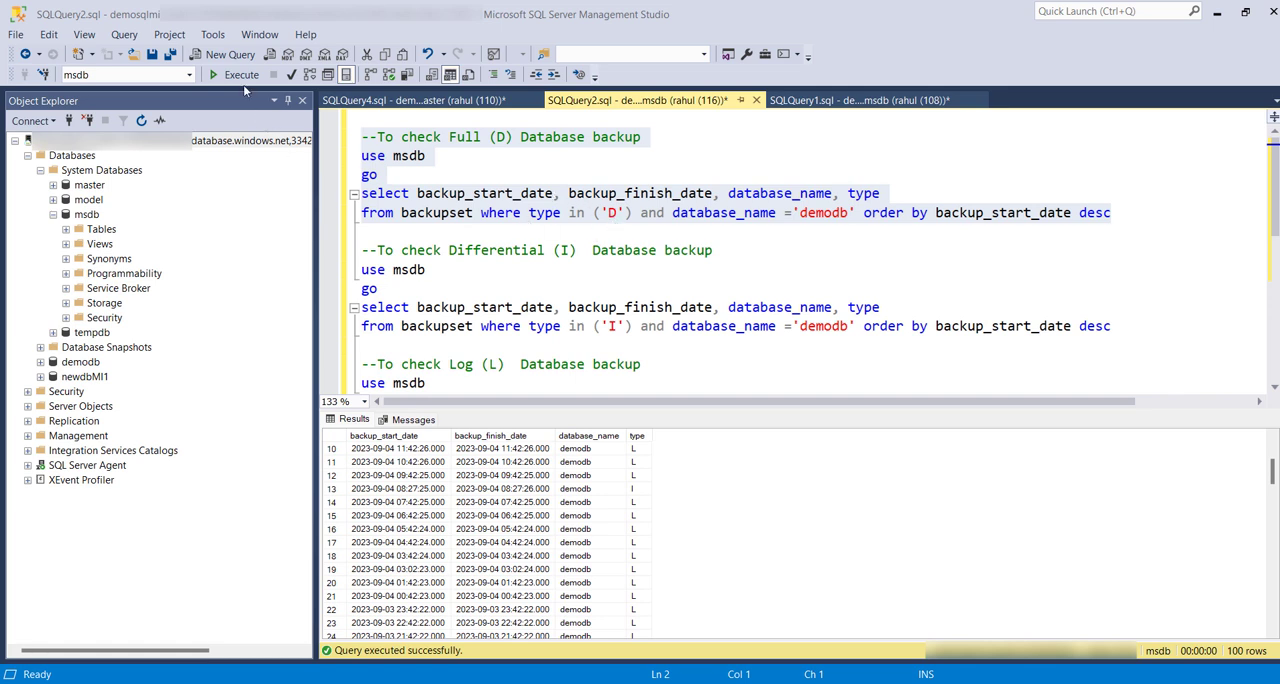
pyautogui.click(240, 76)
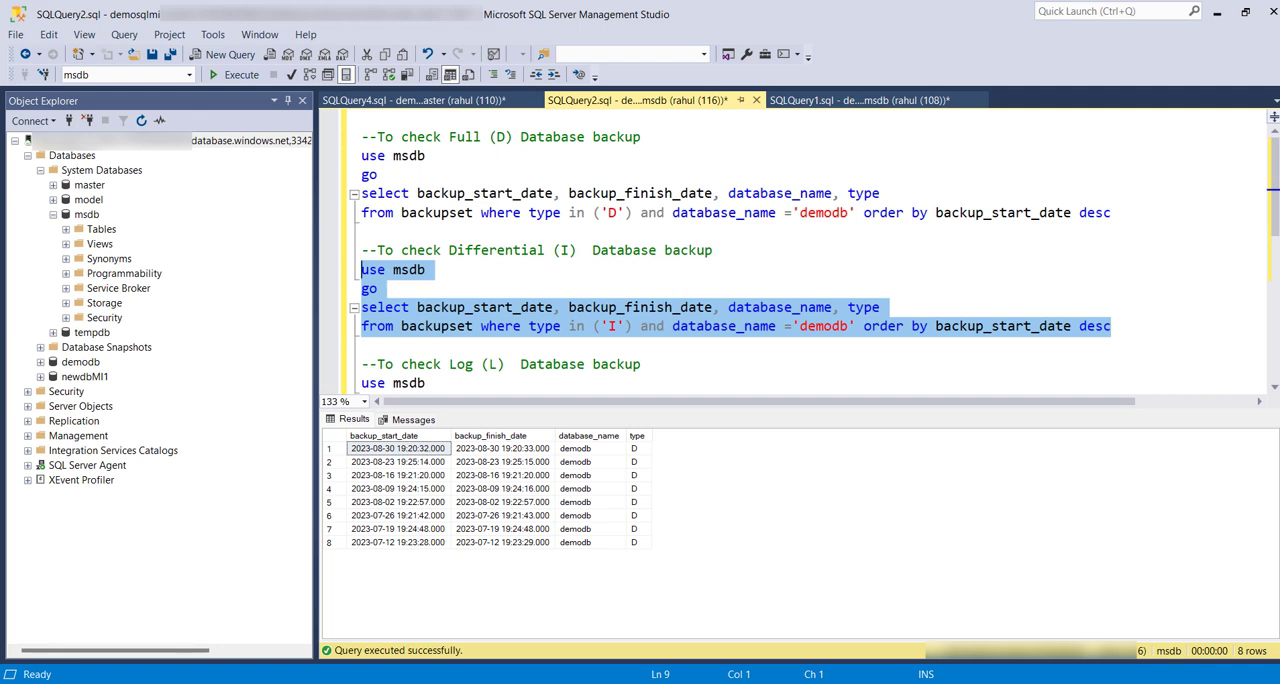
pyautogui.moveTo(612, 330)
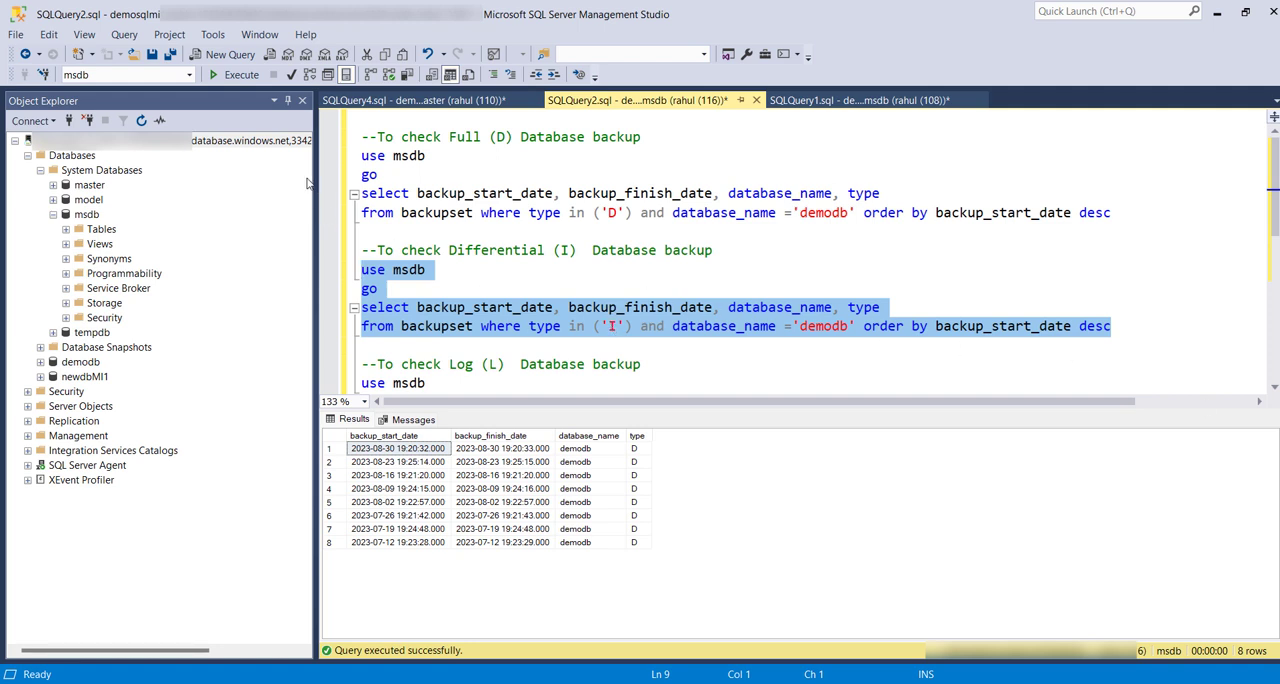
# Step: Run the differential backup query, then select the transaction log backup query for demodb
pyautogui.click(240, 76)
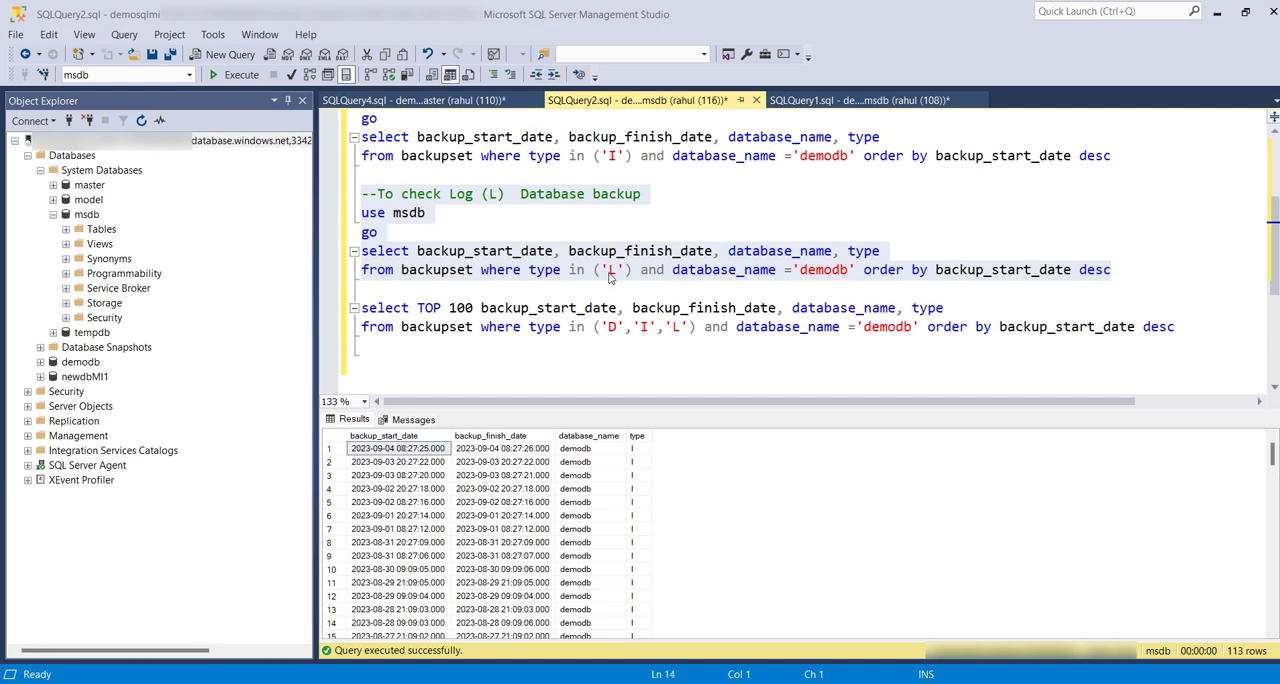
pyautogui.moveTo(212, 168)
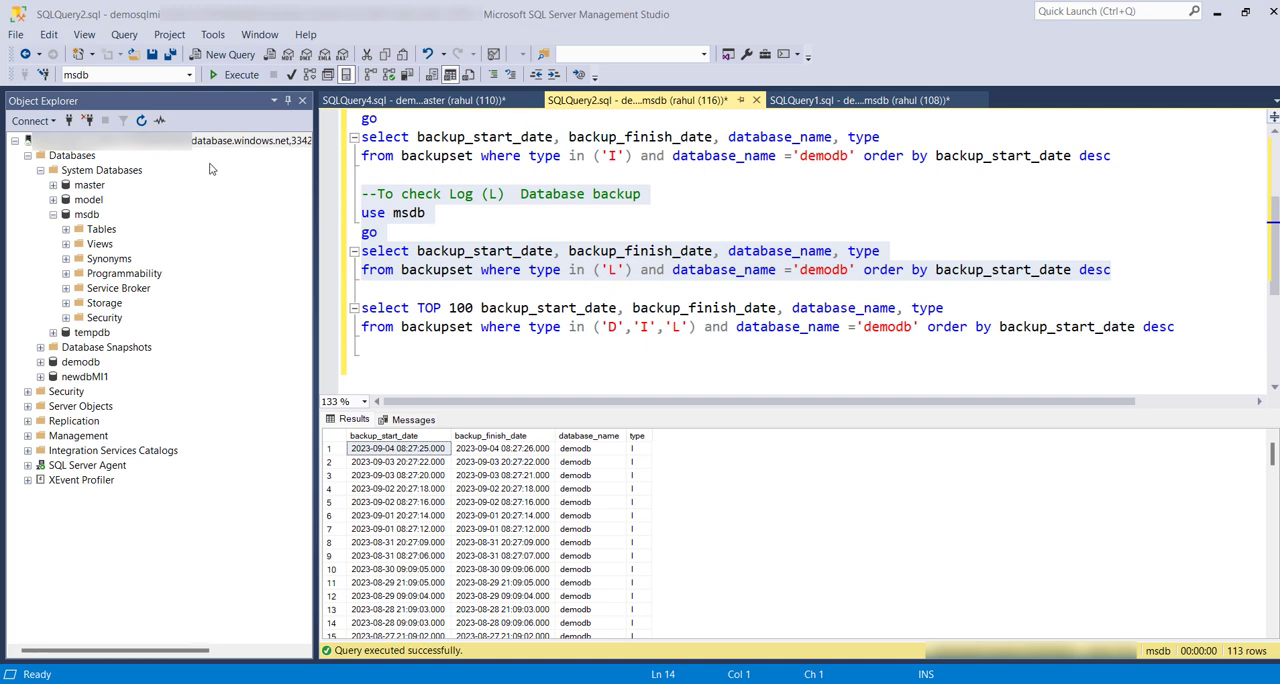
pyautogui.moveTo(362, 194); pyautogui.dragTo(1110, 268)
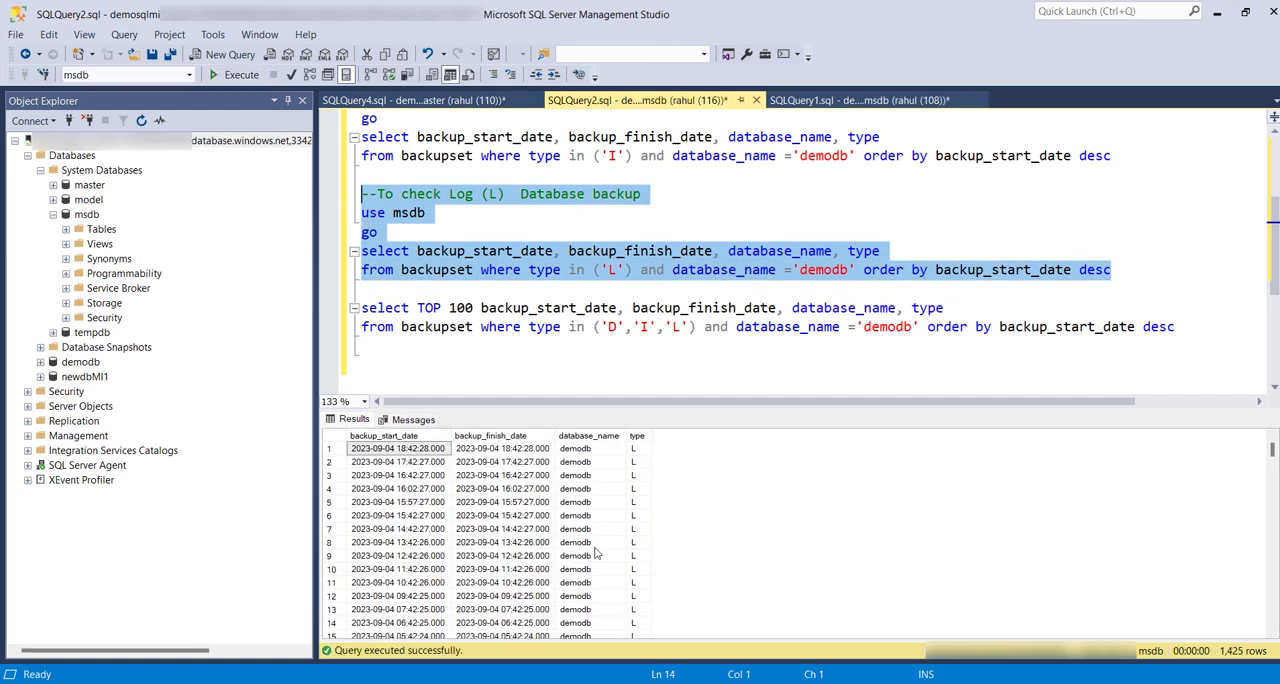
pyautogui.moveTo(584, 554)
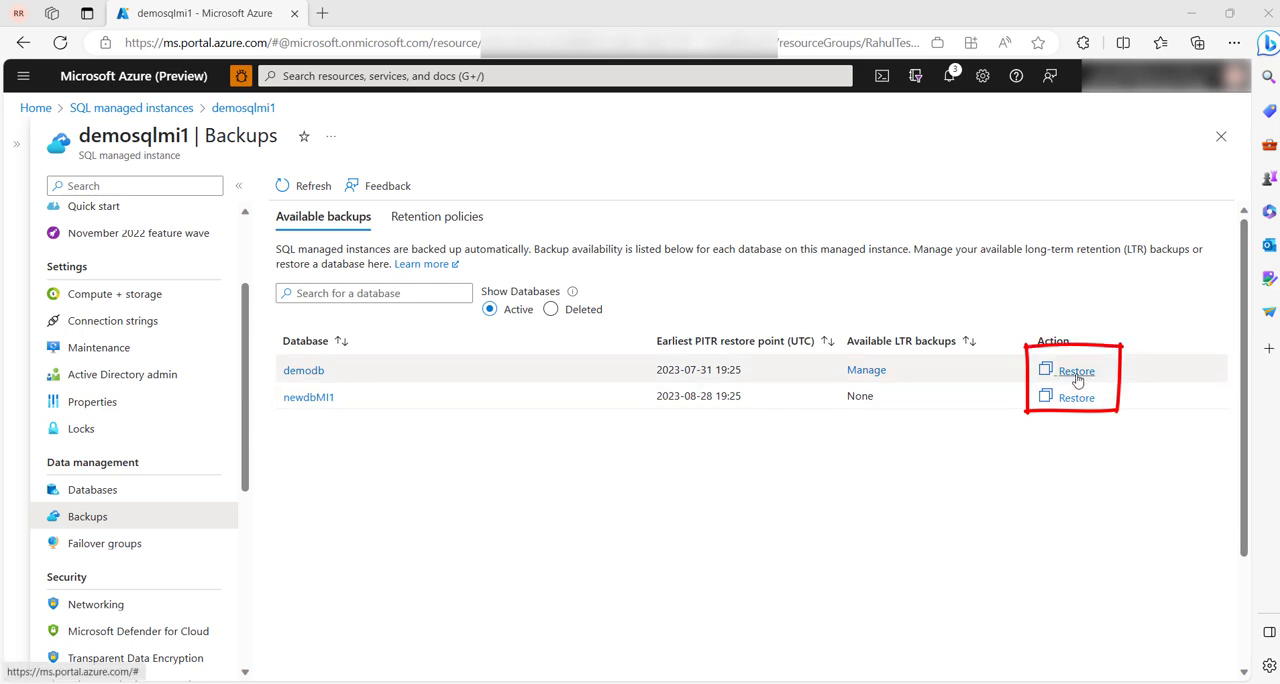
# Step: Start a restore of demodb and bring up the Restore point date calendar on the Data source form
pyautogui.click(1076, 372)
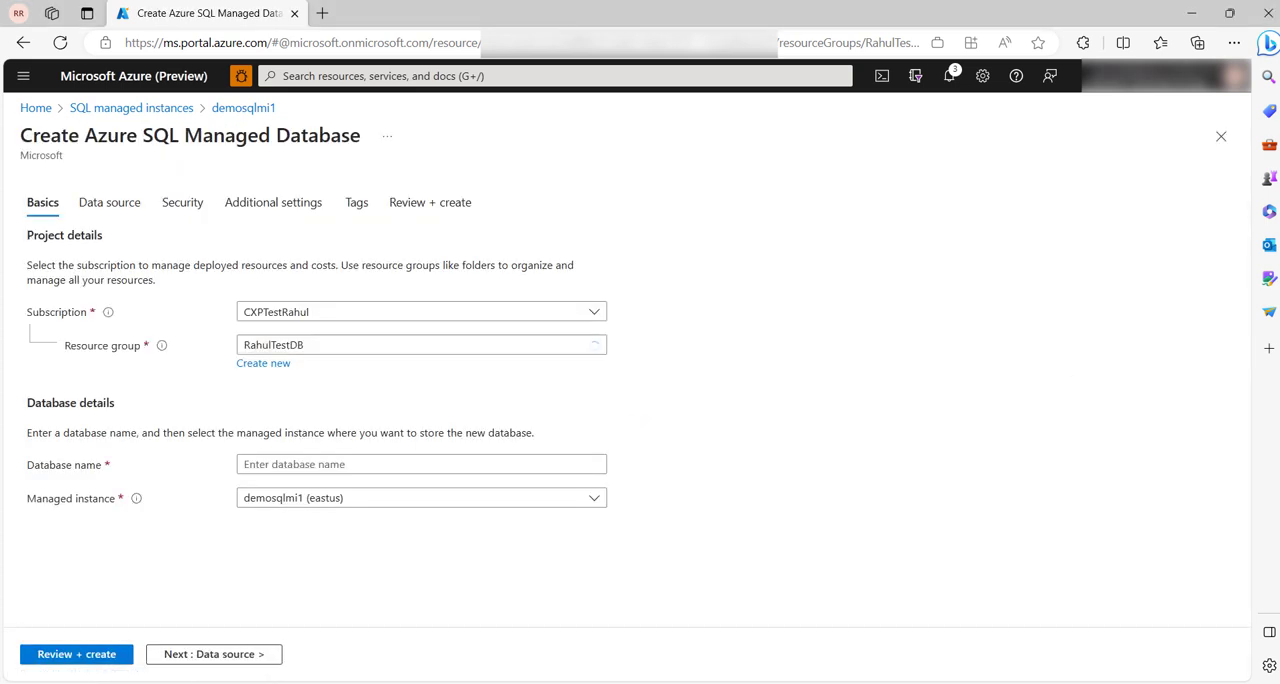
pyautogui.click(108, 202)
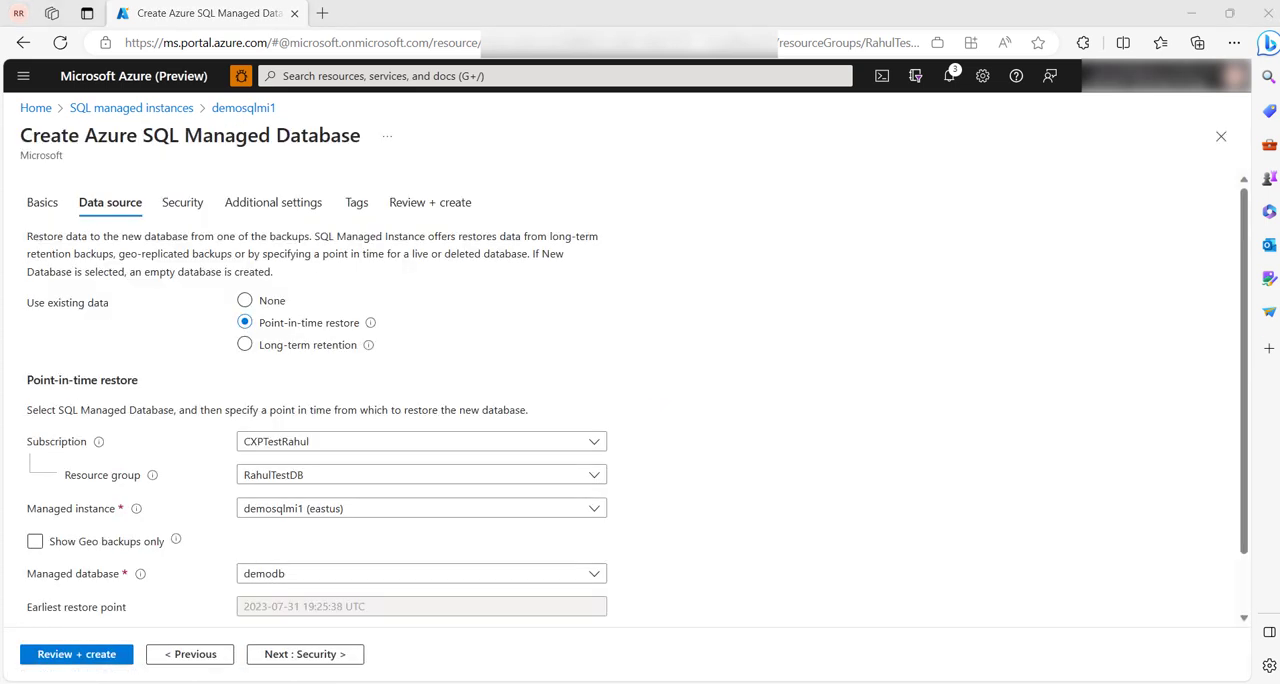
pyautogui.click(110, 202)
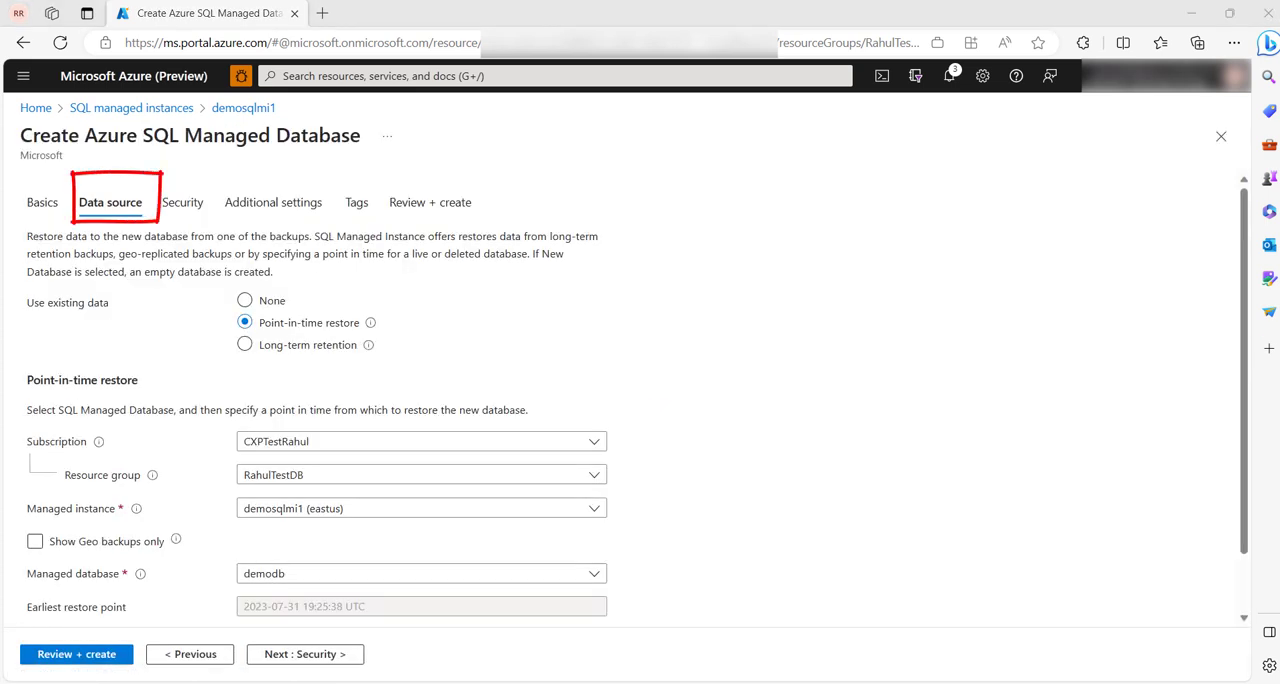
pyautogui.scroll(-3)
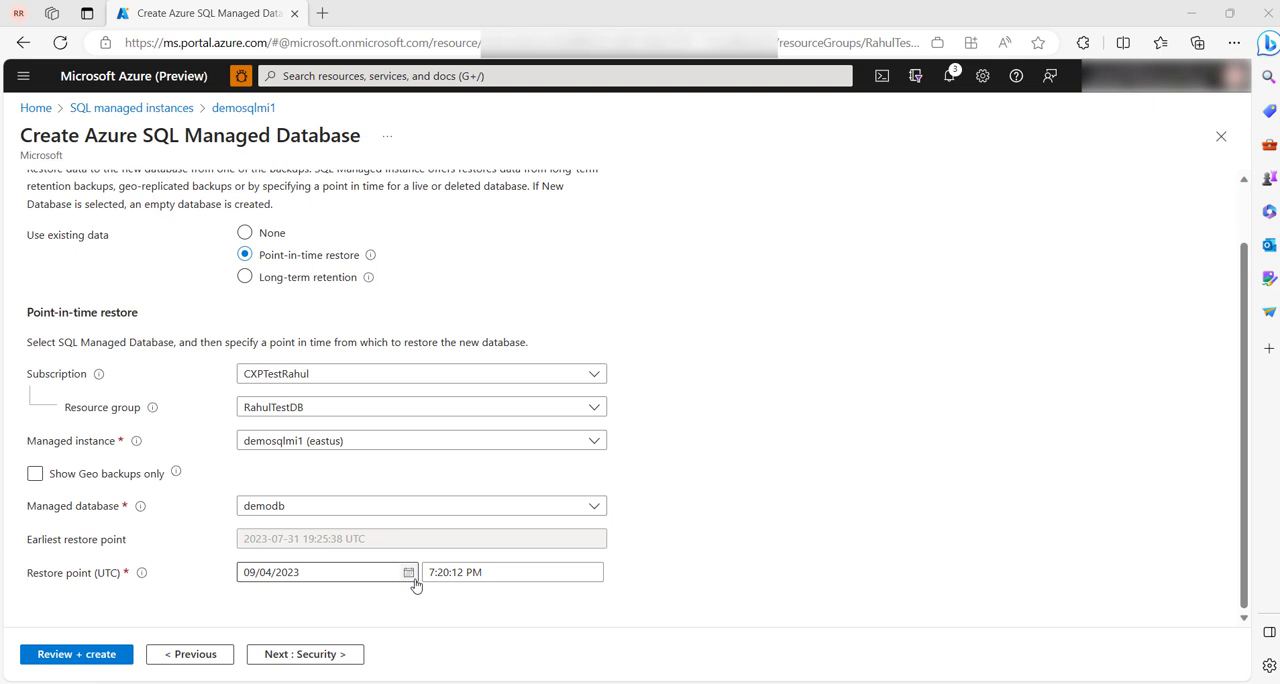
pyautogui.click(408, 572)
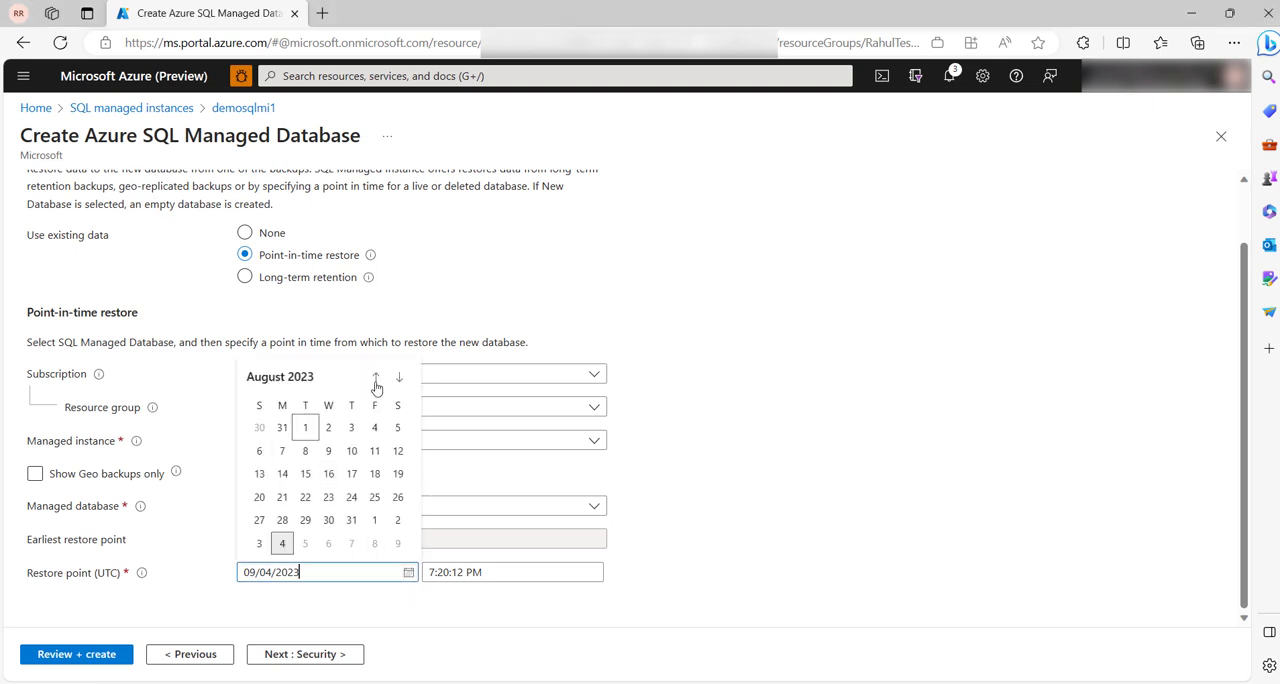
pyautogui.moveTo(376, 380)
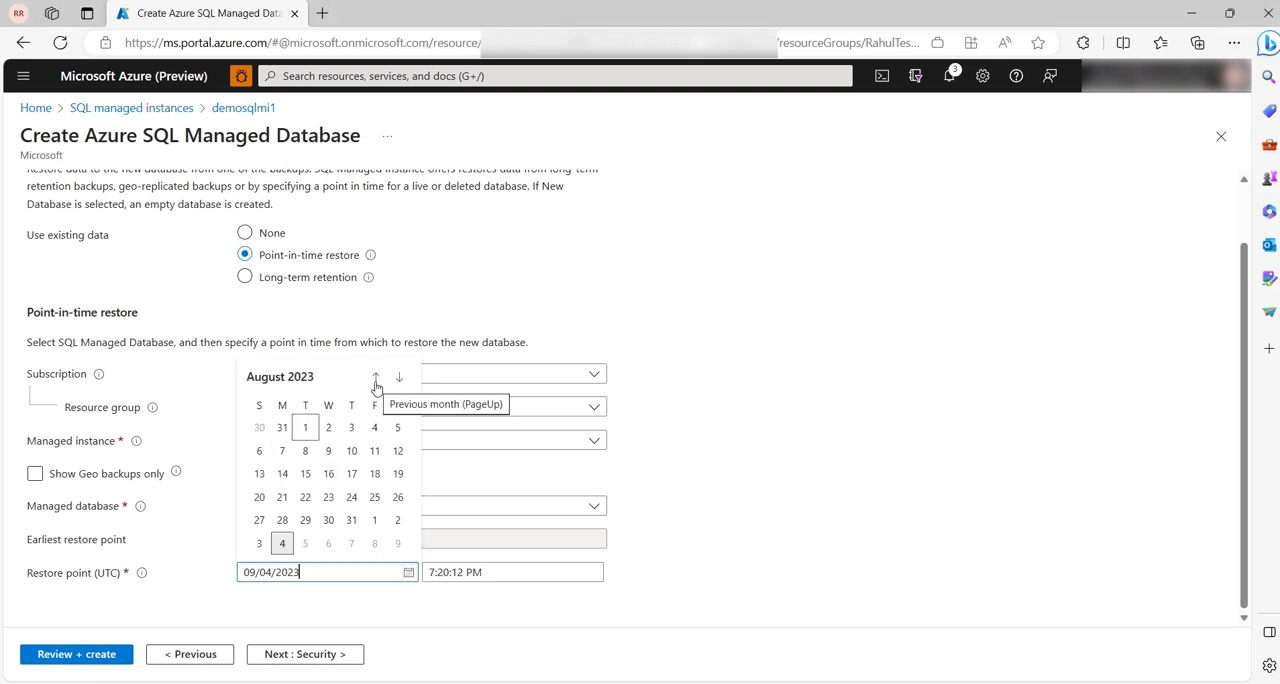